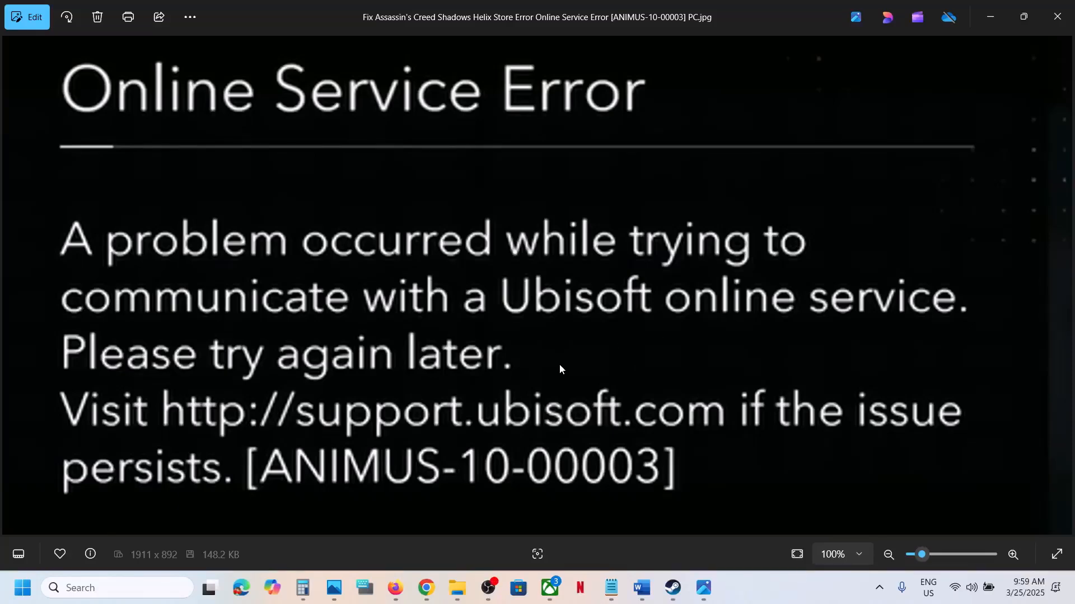
mouse_move(433, 576)
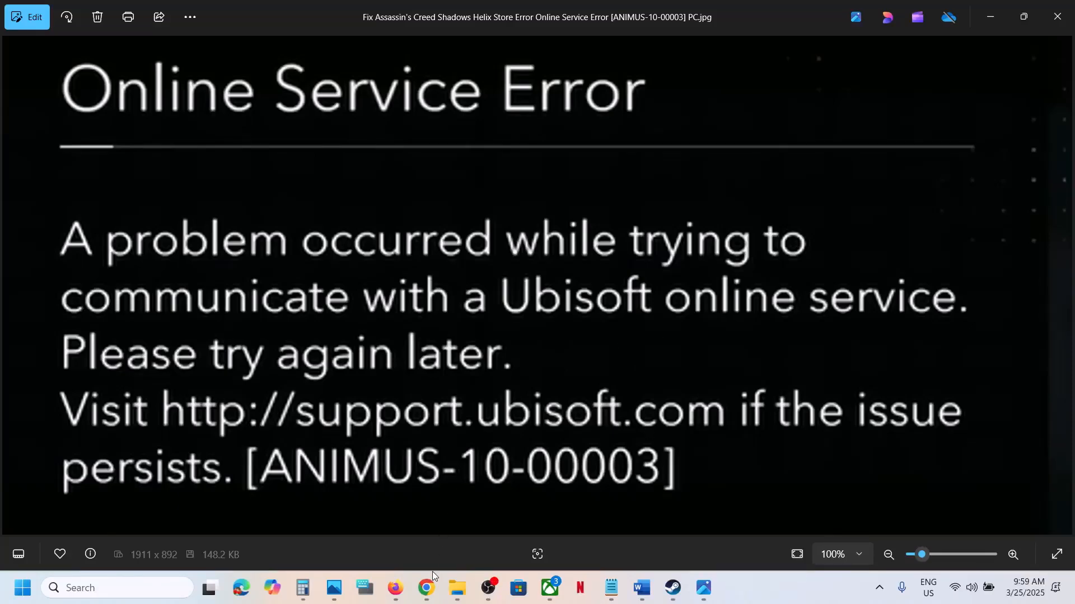
Open the Ubisoft website from the Google results and show the account menu.
click(425, 587)
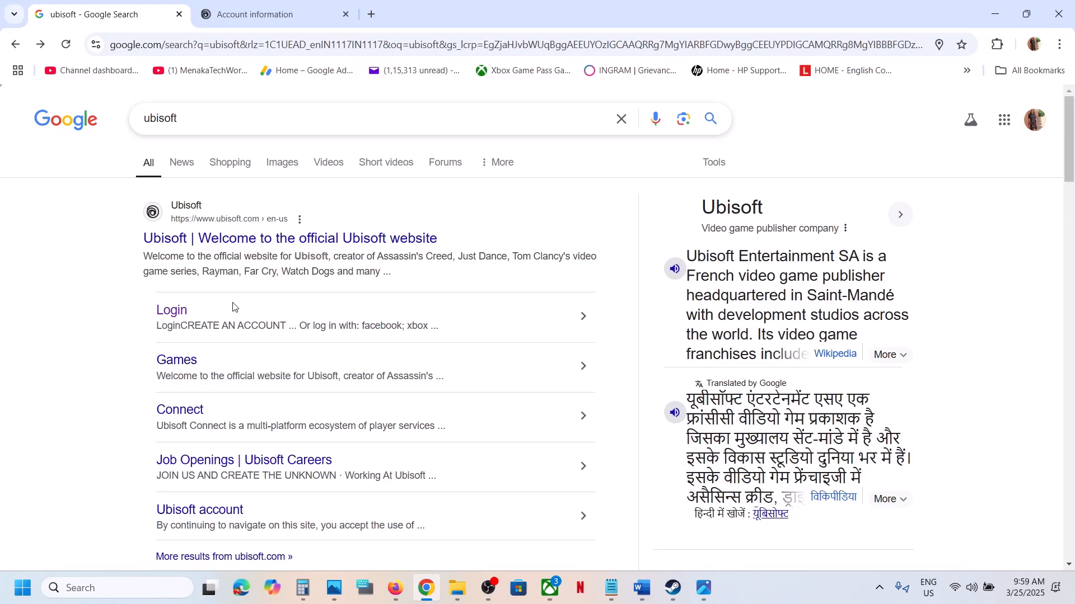
mouse_move(171, 309)
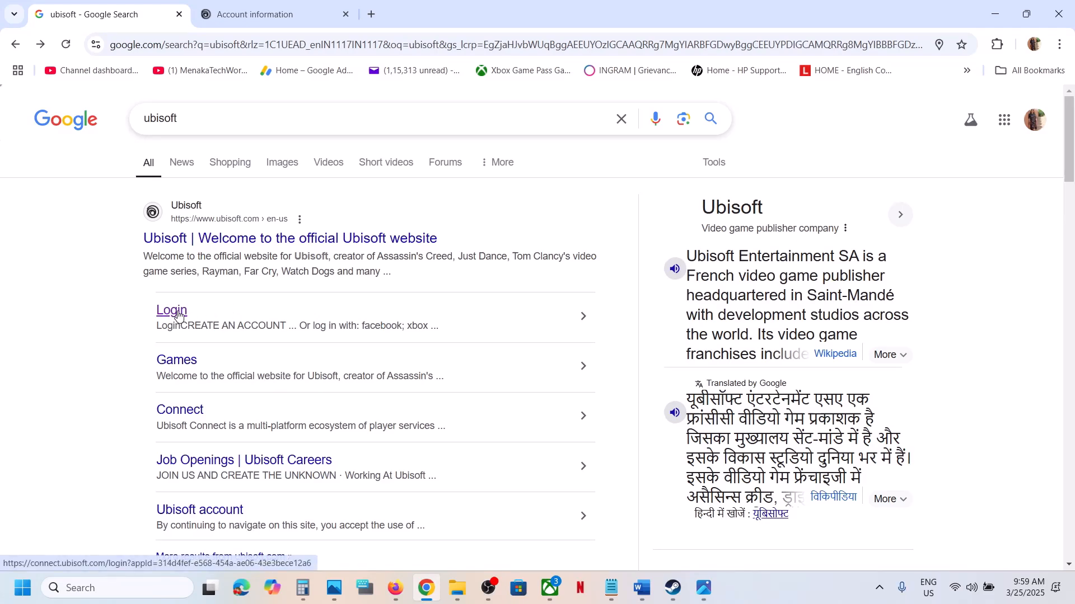
click(289, 238)
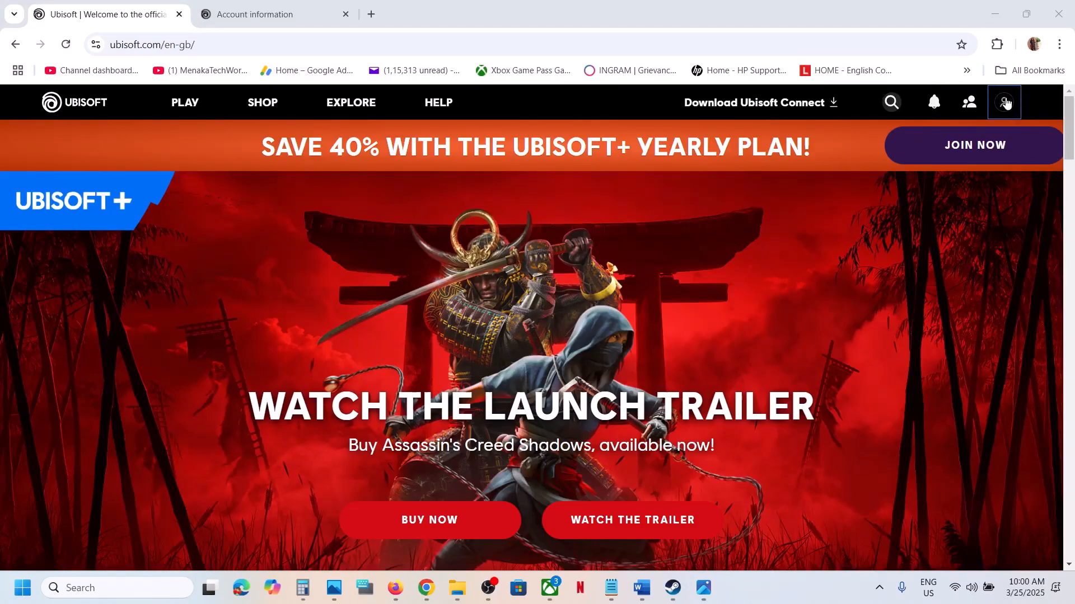
click(1004, 101)
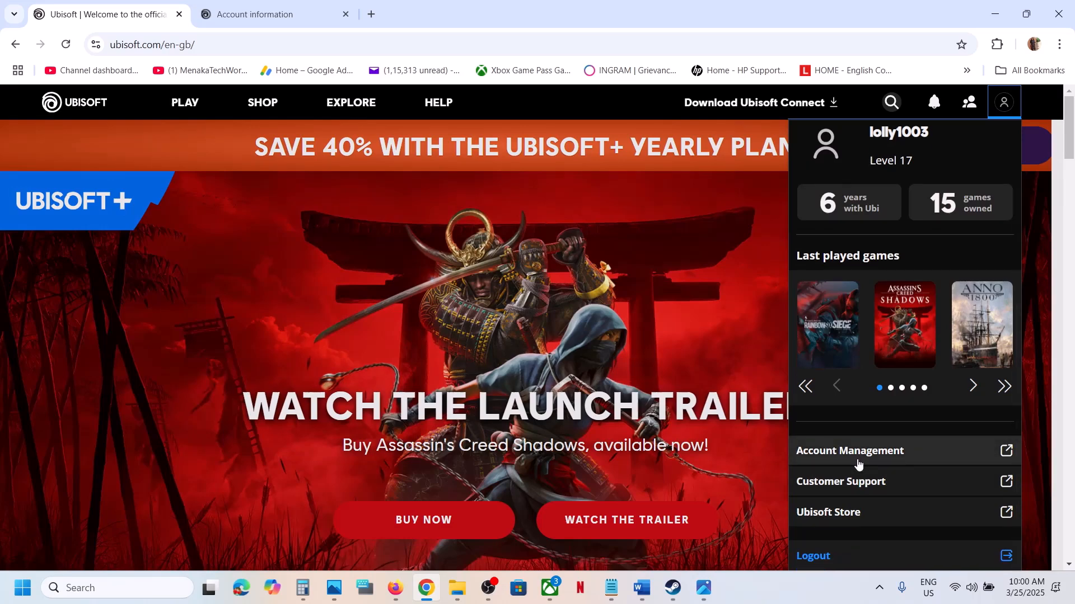
mouse_move(849, 450)
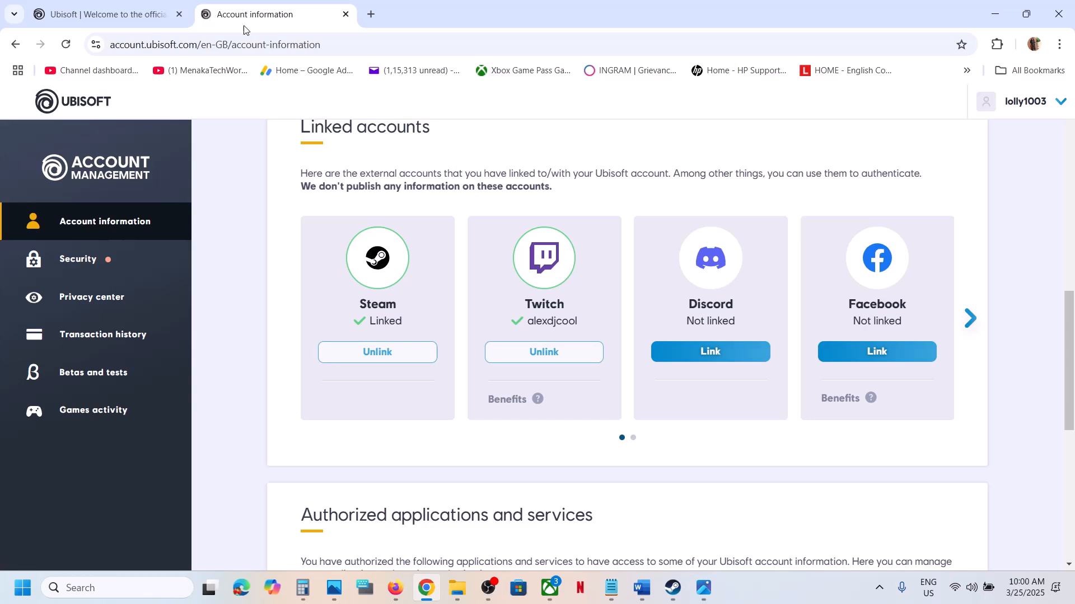
mouse_move(83, 221)
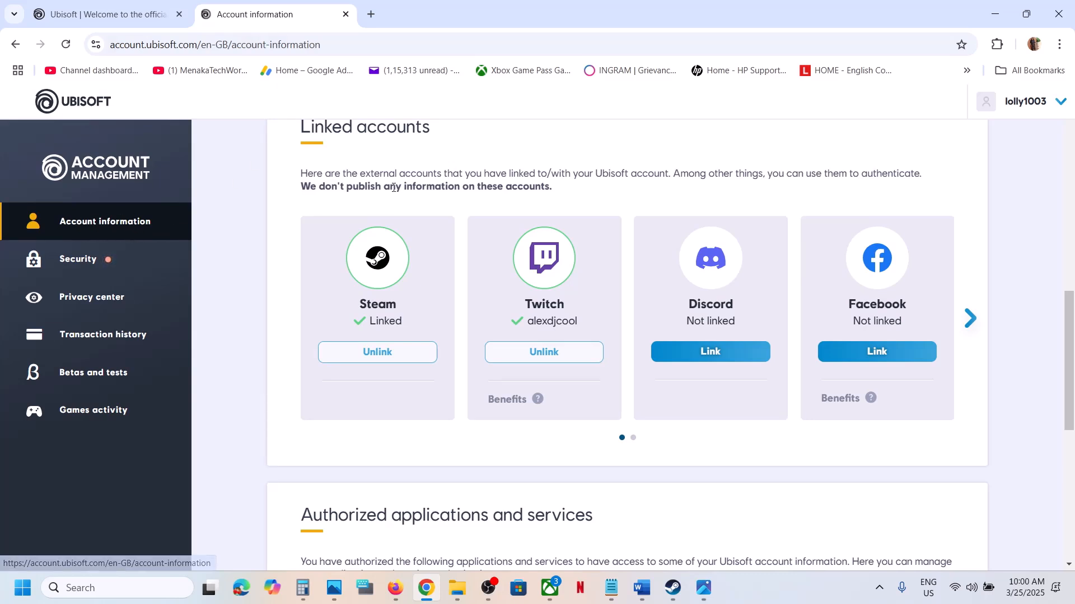
Scroll to Linked accounts and choose Unlink on the Twitch card.
scroll(up, 3)
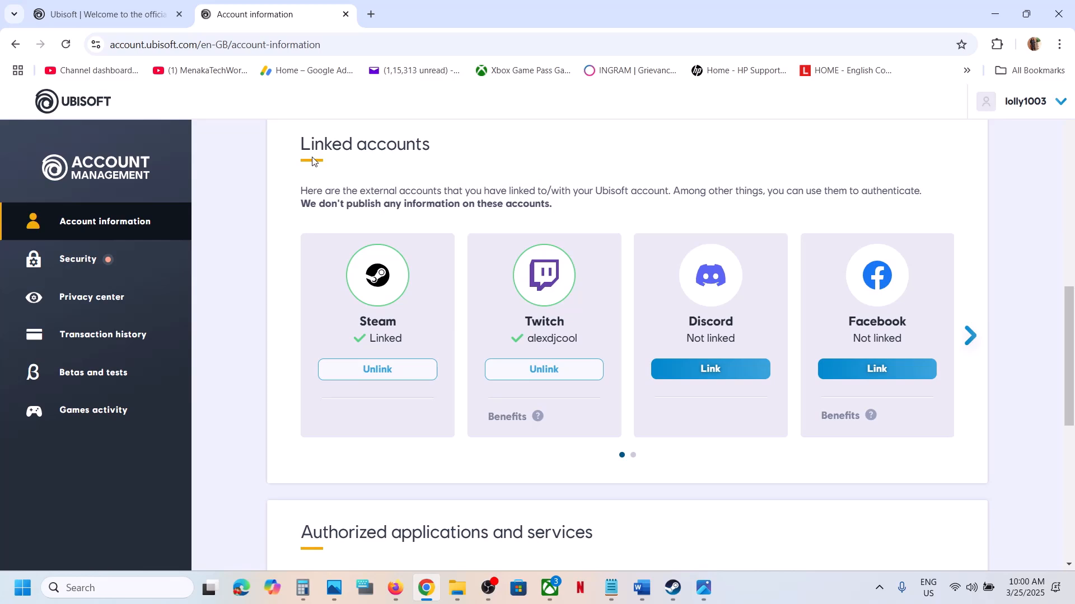
mouse_move(412, 308)
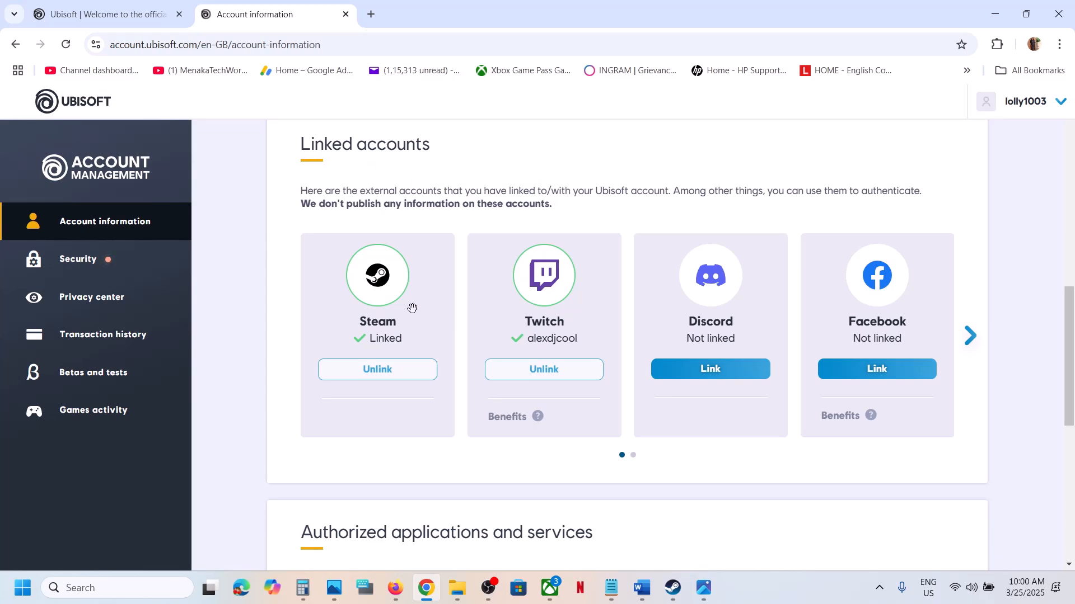
mouse_move(544, 370)
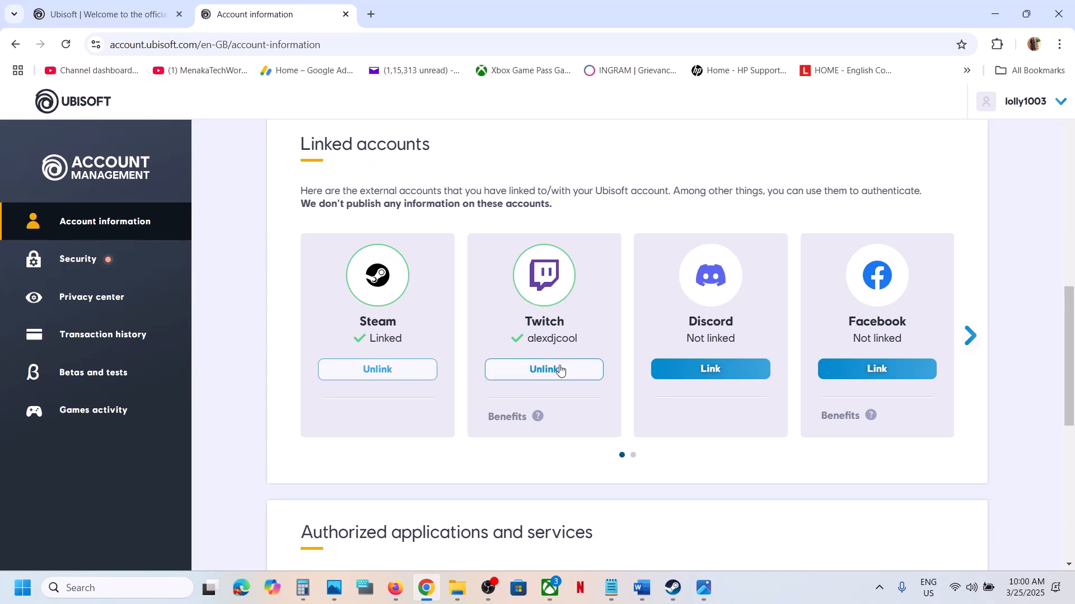
mouse_move(561, 377)
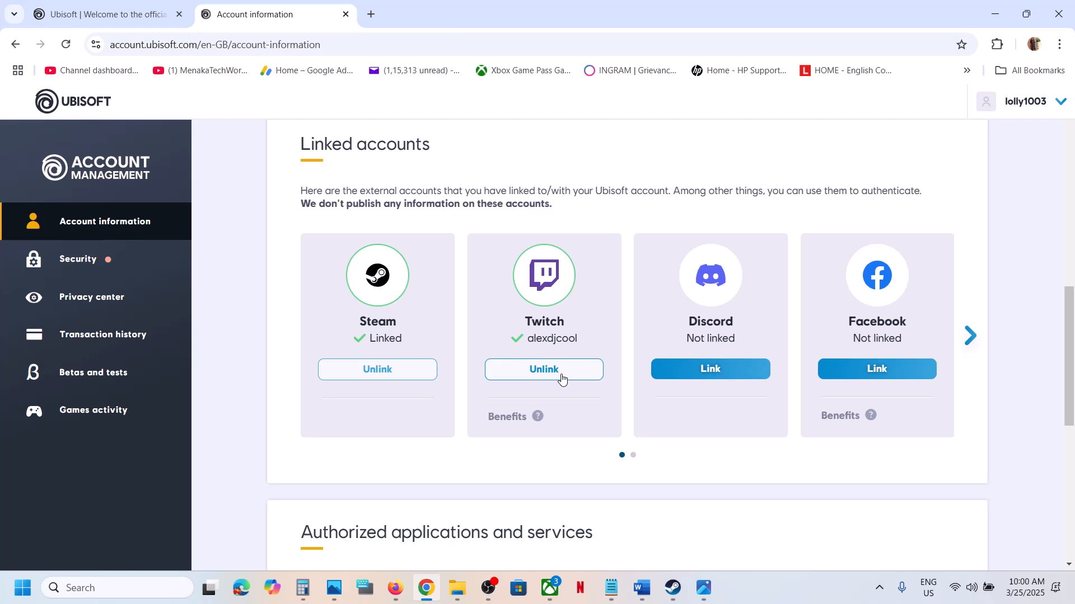
click(543, 369)
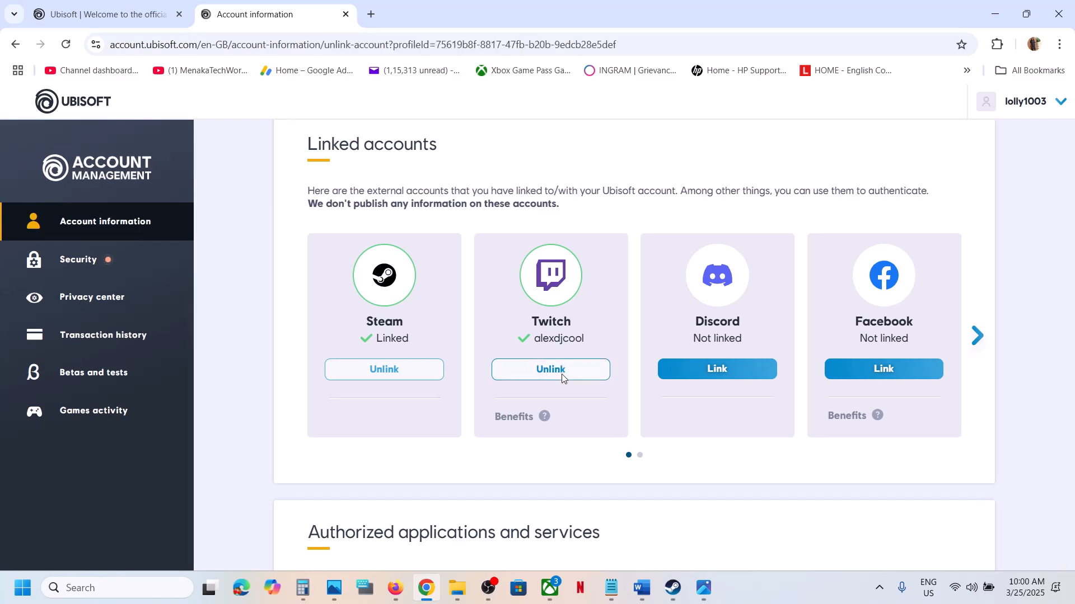
Acknowledge the warning and confirm unlinking Twitch, then bring back the error screenshot.
click(549, 369)
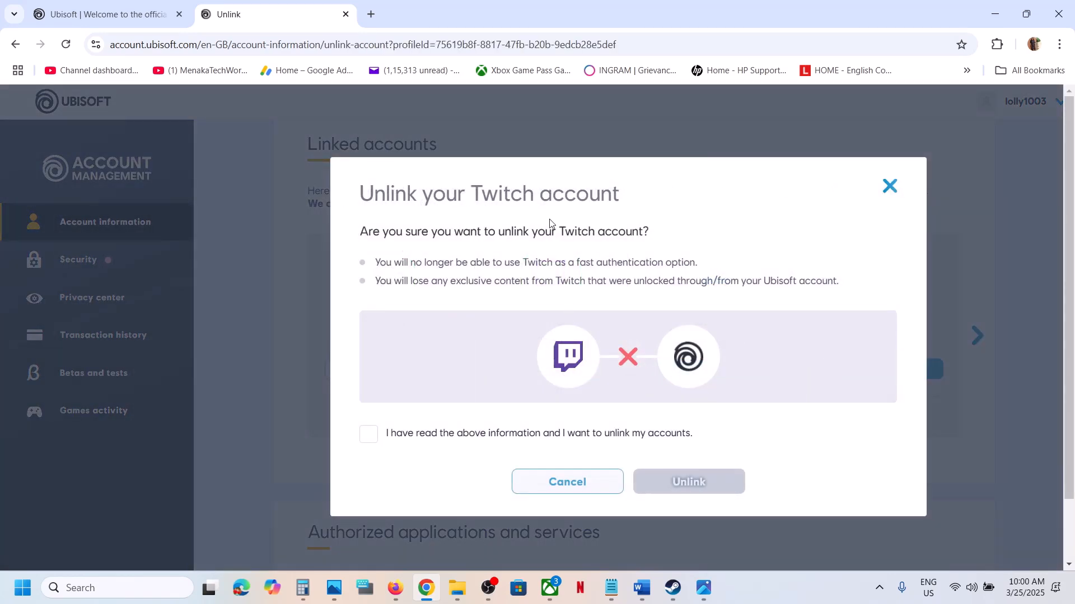
mouse_move(495, 247)
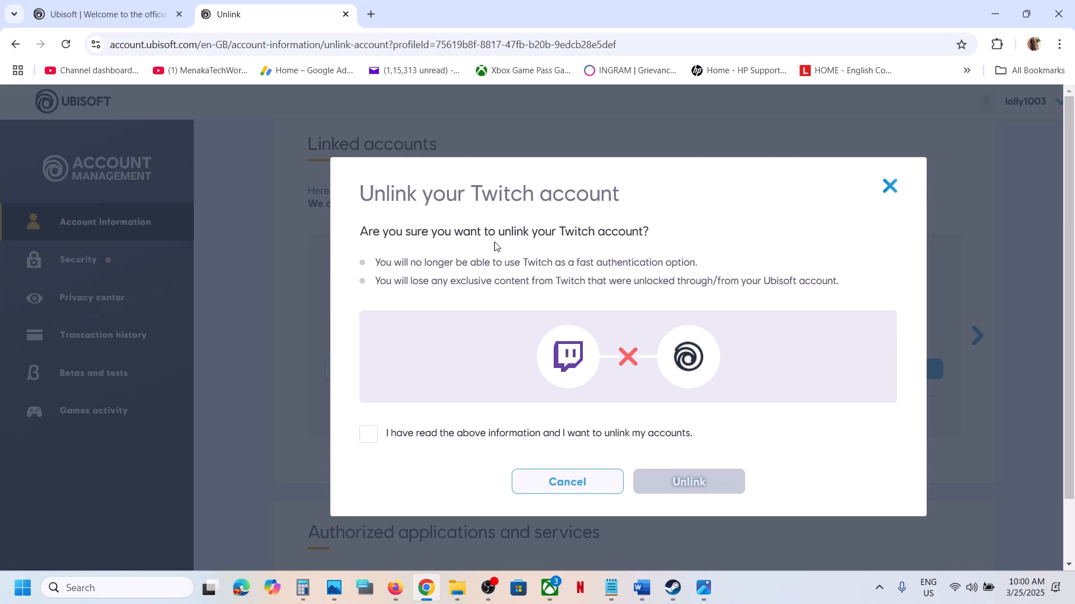
mouse_move(421, 274)
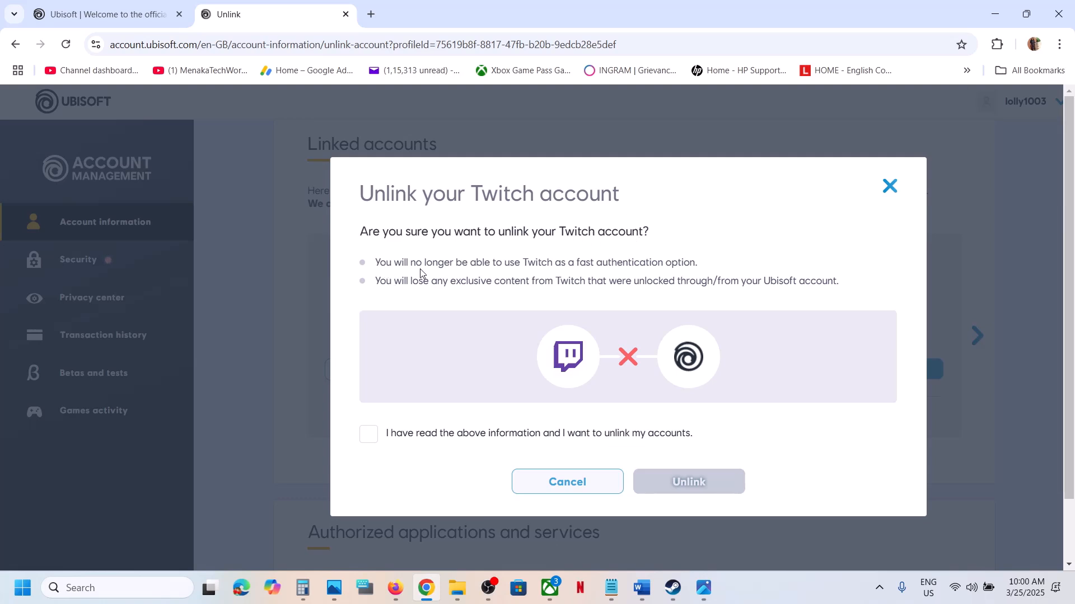
mouse_move(545, 275)
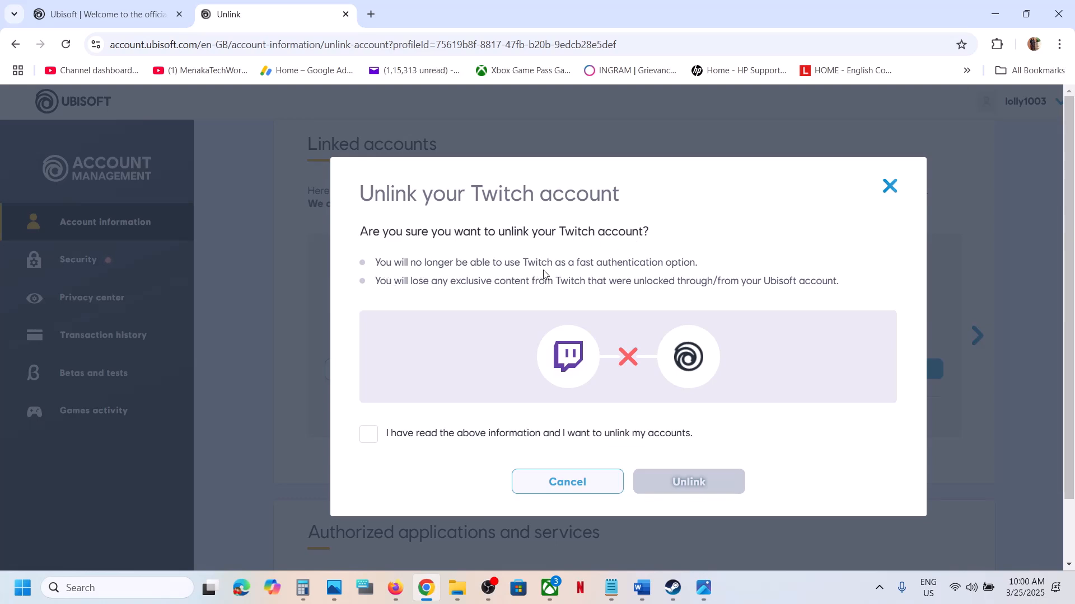
mouse_move(693, 266)
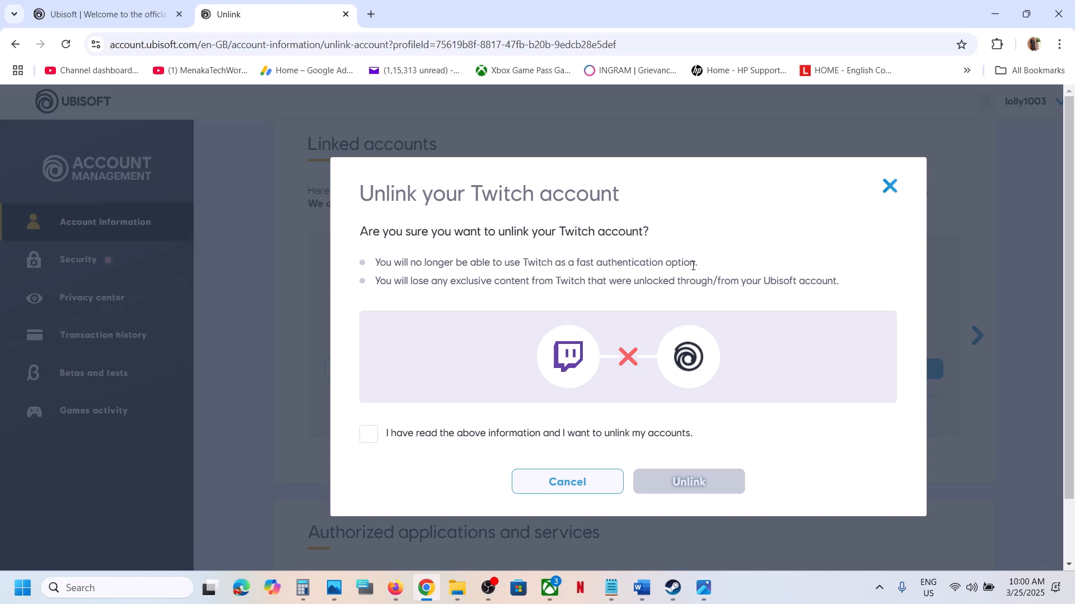
mouse_move(479, 293)
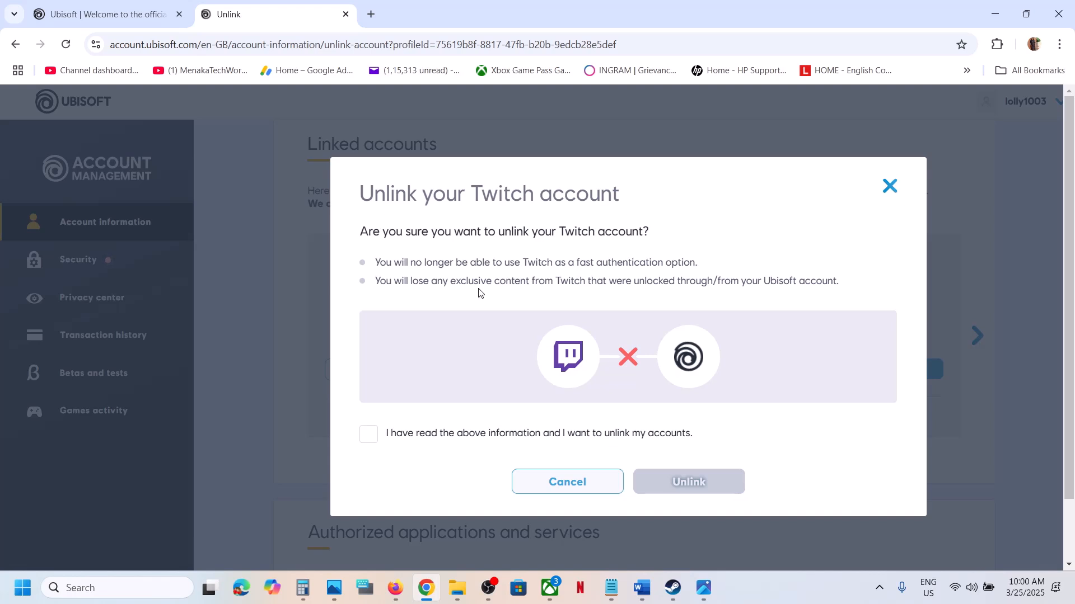
mouse_move(534, 293)
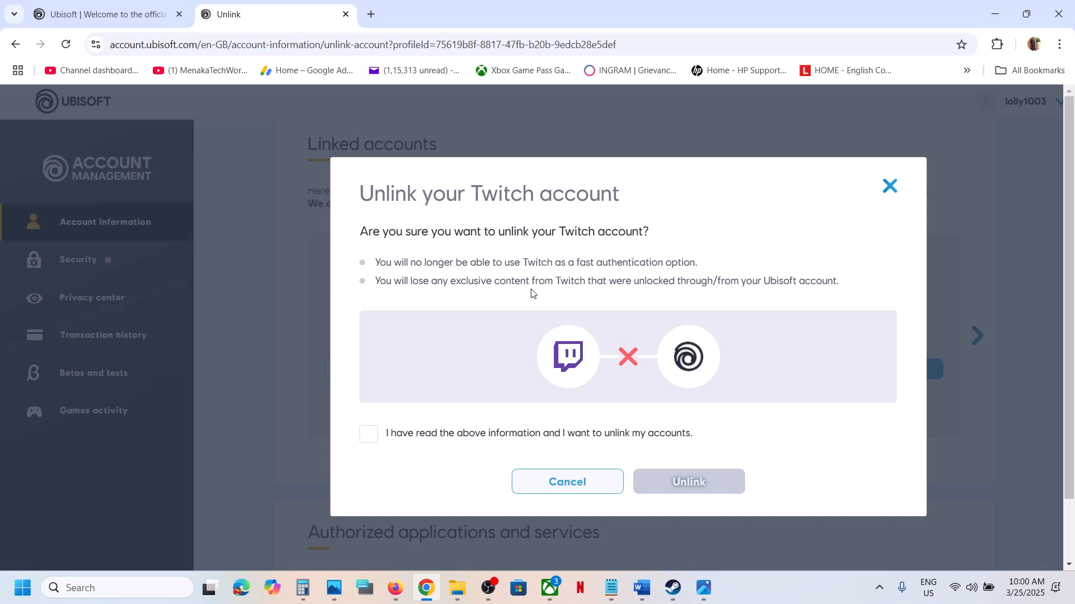
mouse_move(693, 287)
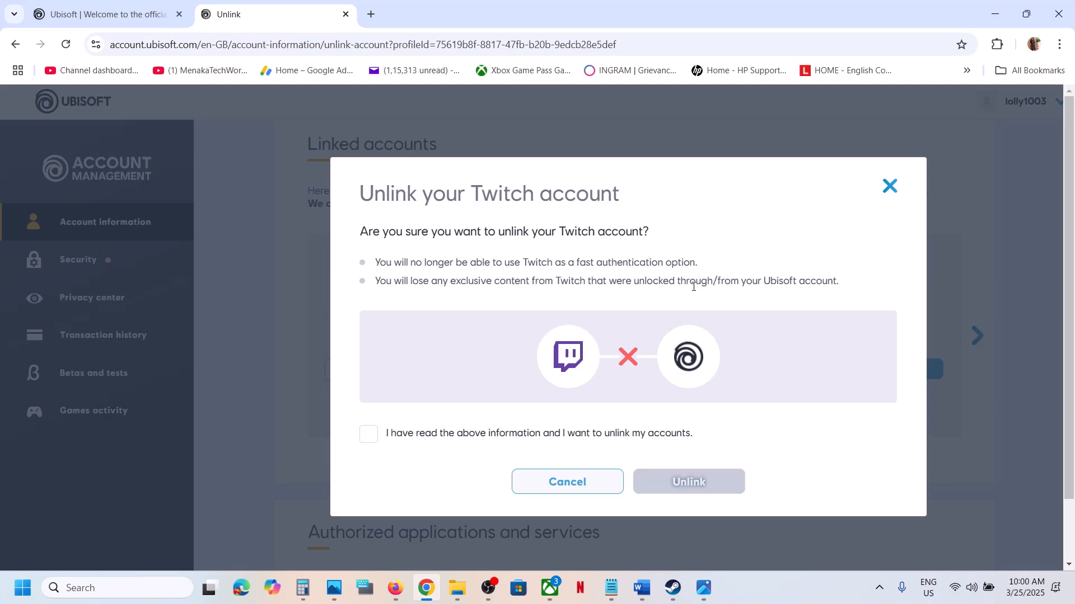
mouse_move(811, 293)
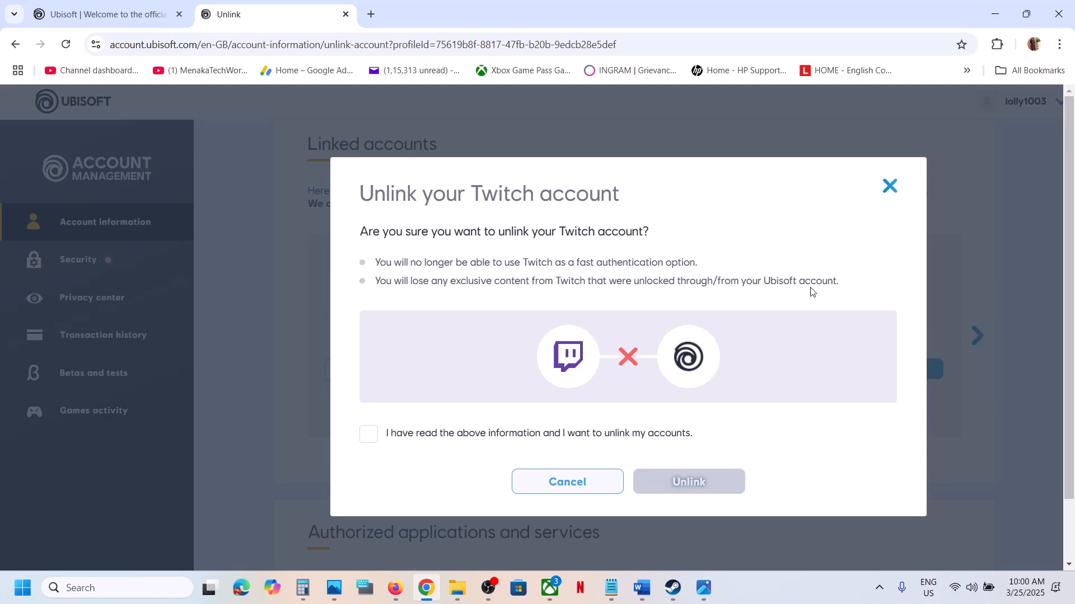
mouse_move(615, 308)
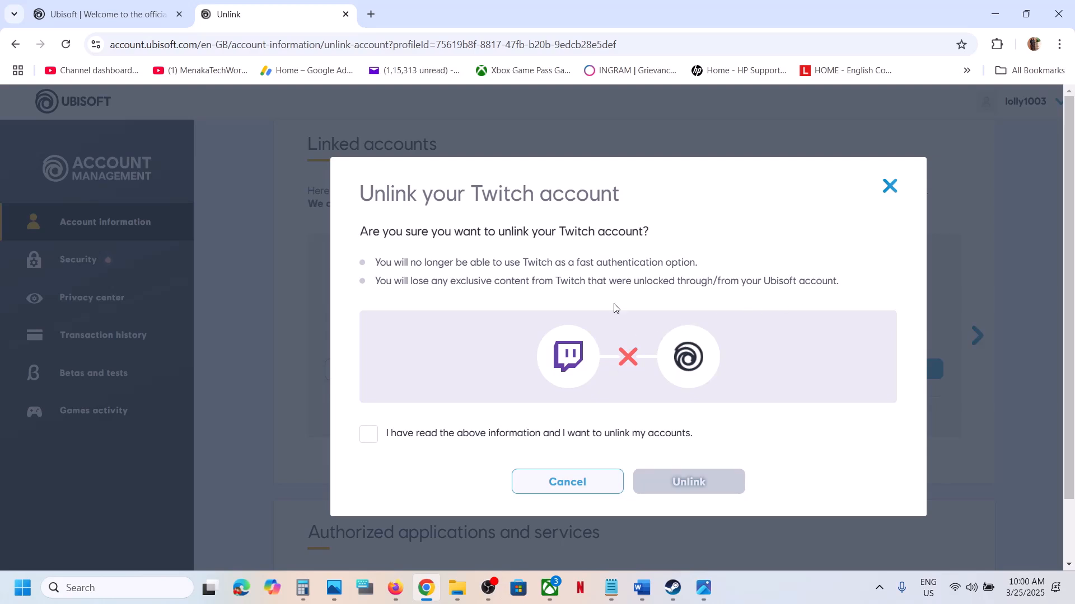
click(368, 434)
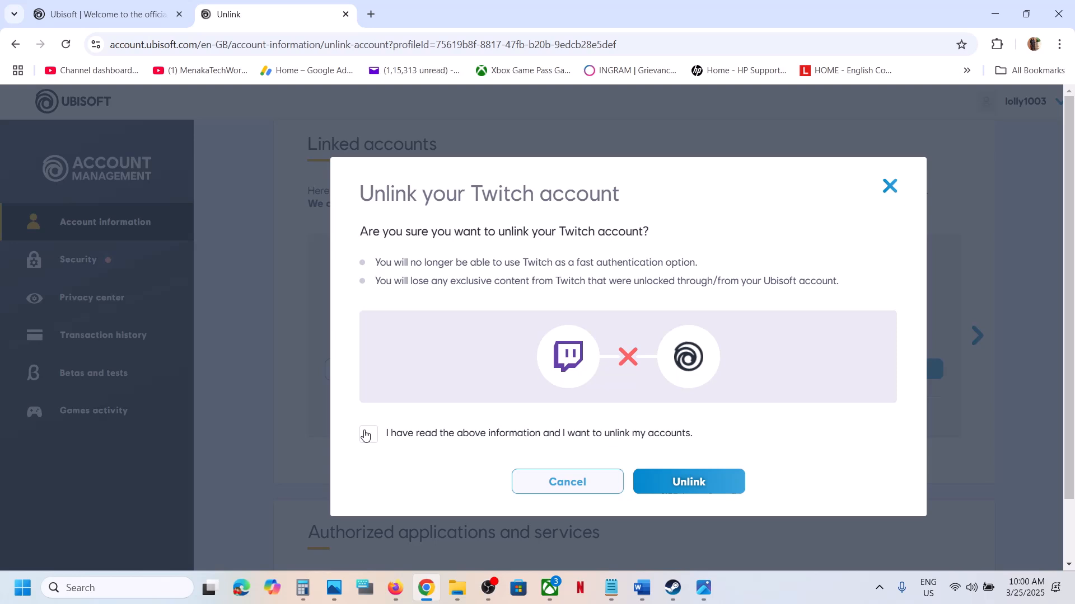
click(369, 434)
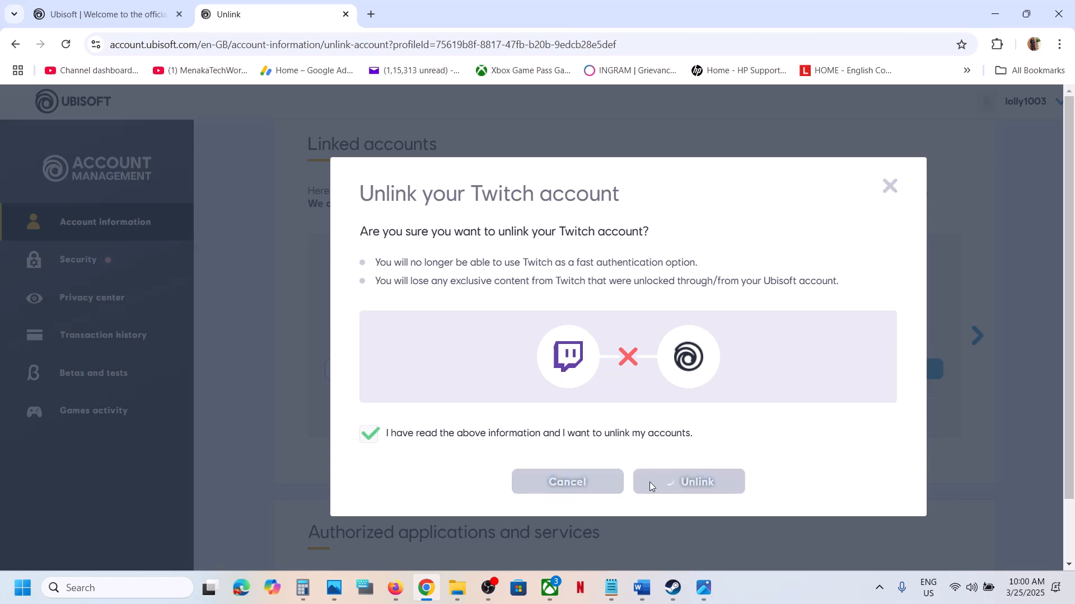
click(687, 481)
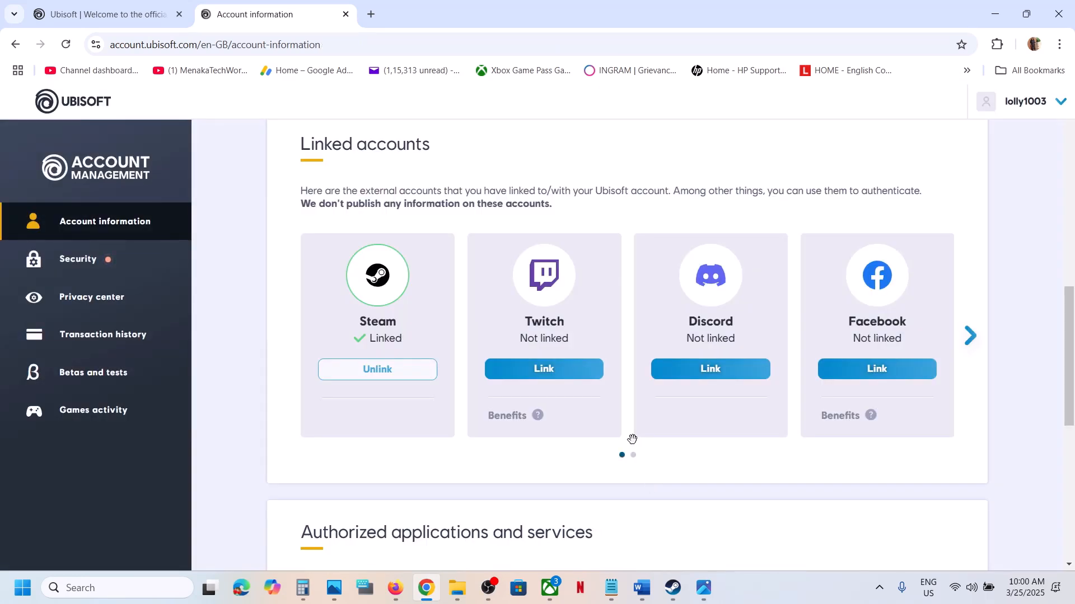
mouse_move(552, 314)
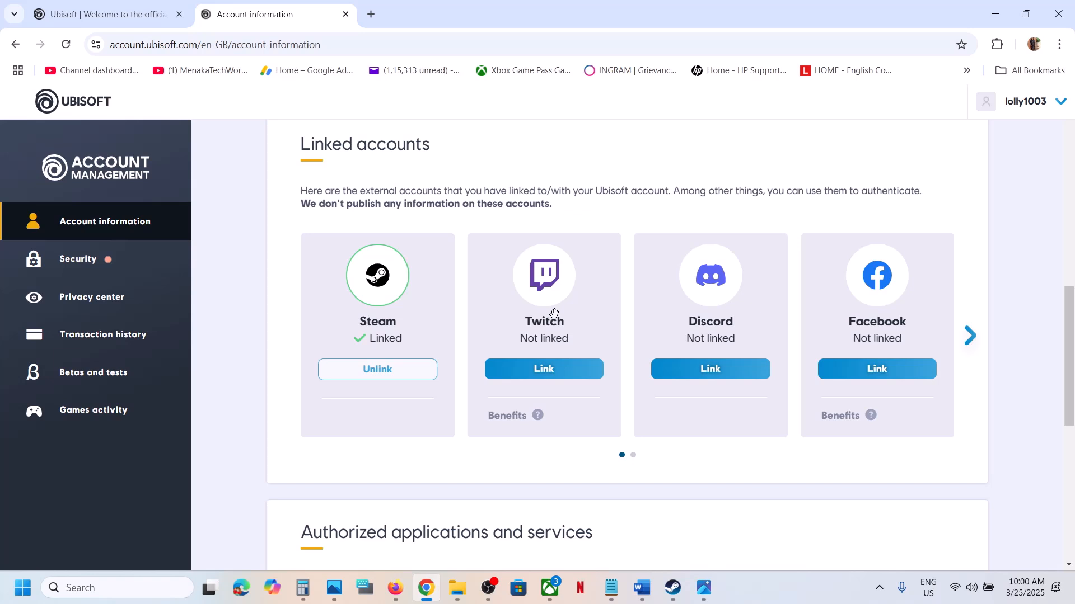
mouse_move(712, 563)
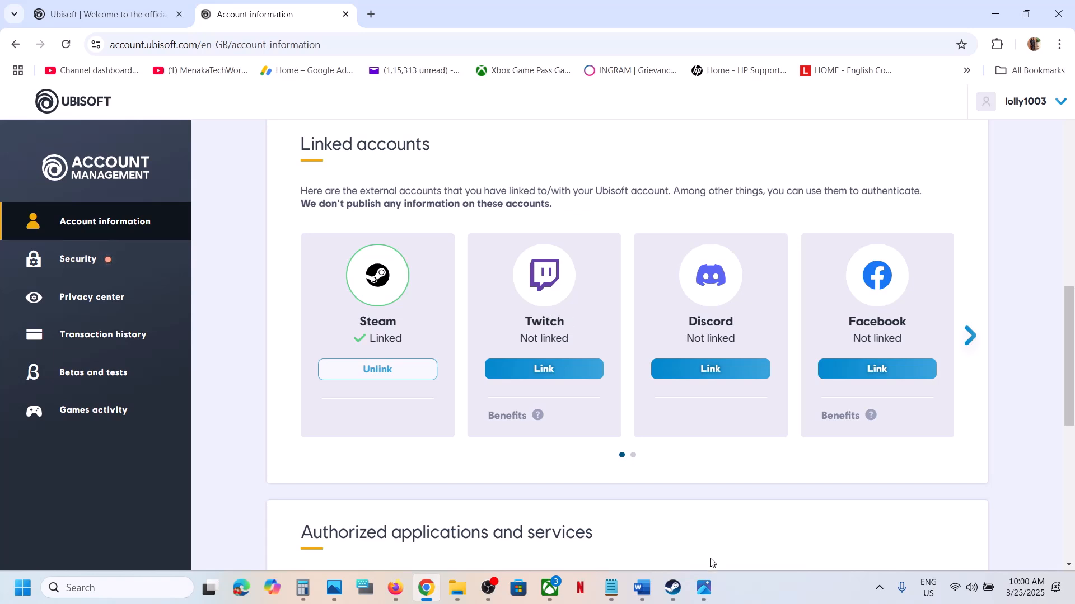
click(704, 587)
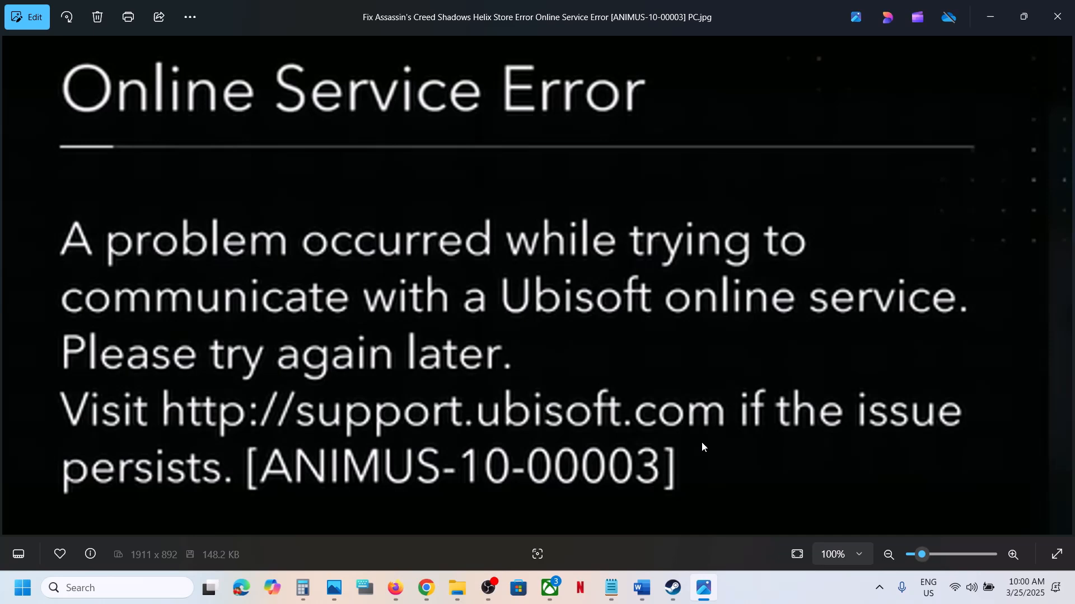
mouse_move(807, 597)
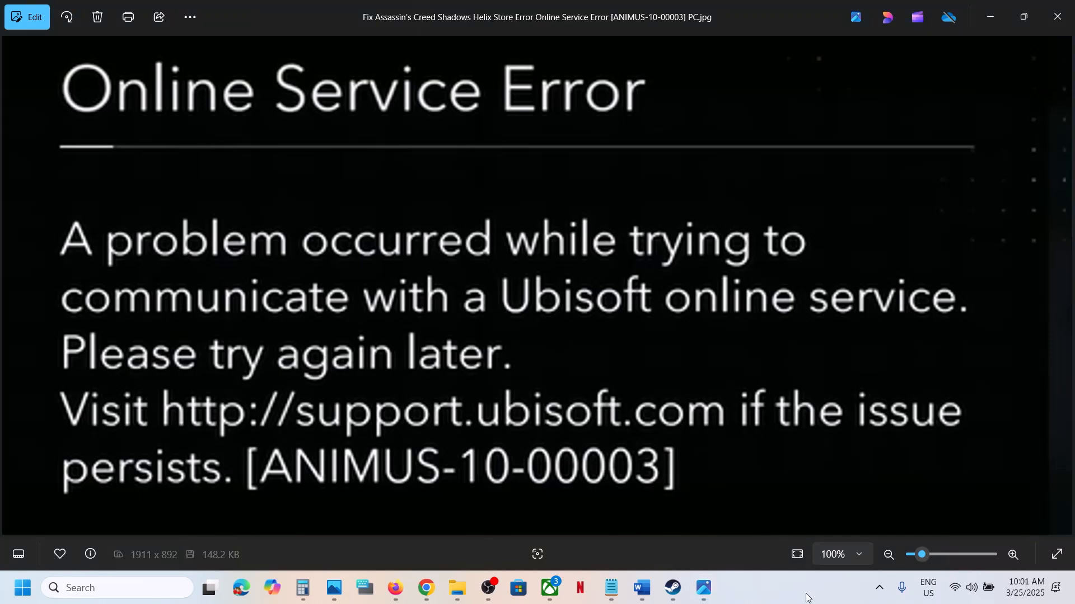